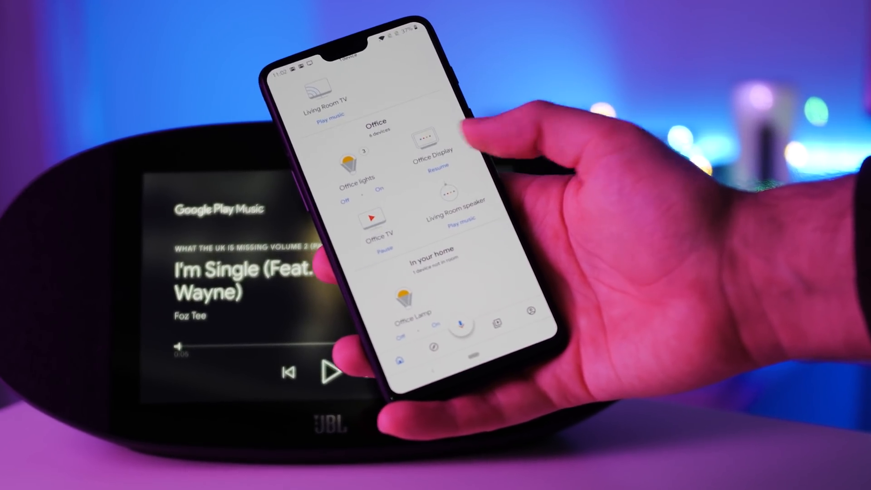
# Lower the office lights from 75% to about 51% brightness using the dial
pyautogui.click(353, 165)
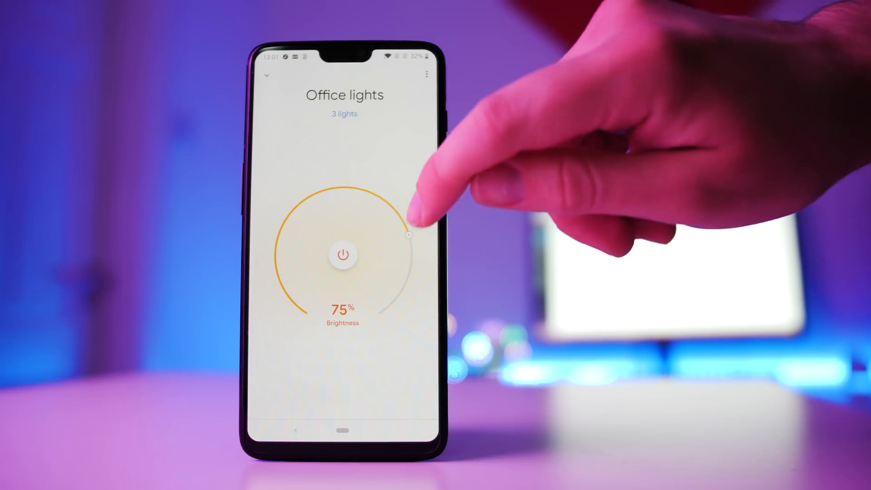
pyautogui.moveTo(411, 233); pyautogui.dragTo(345, 189)
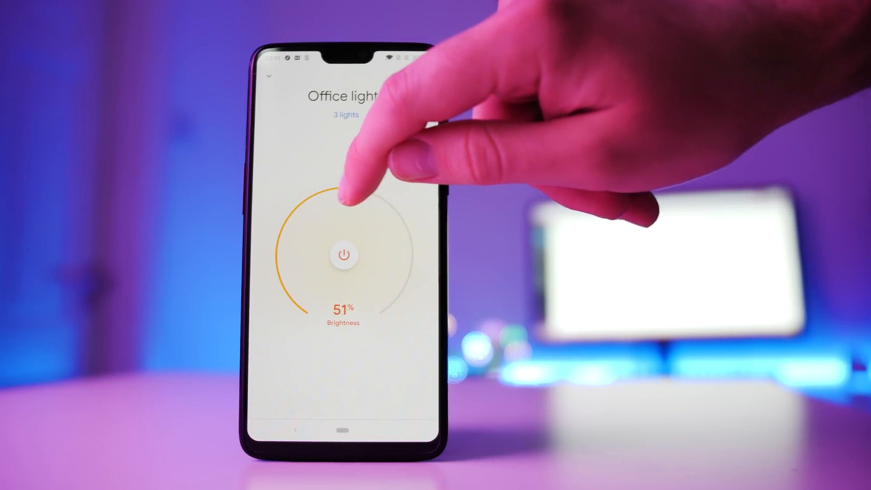
pyautogui.moveTo(342, 200); pyautogui.dragTo(347, 189)
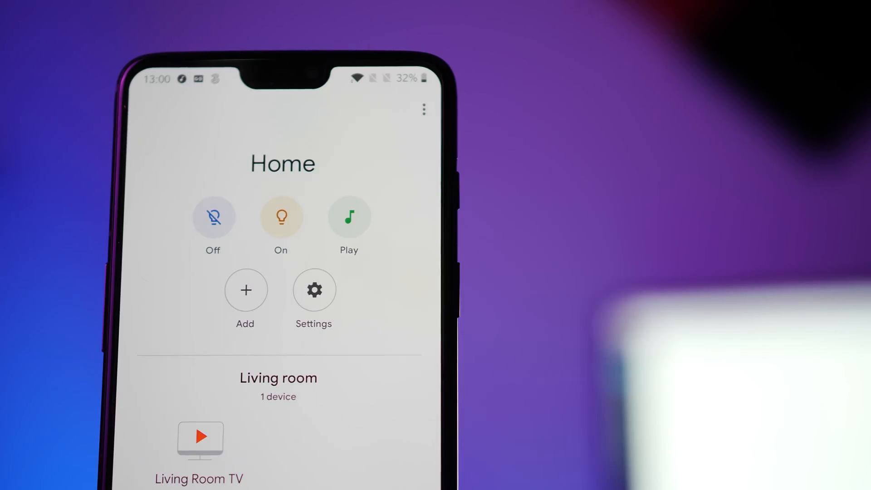
# Browse the older app's section list to compare with the redesigned overview
pyautogui.scroll(-3)
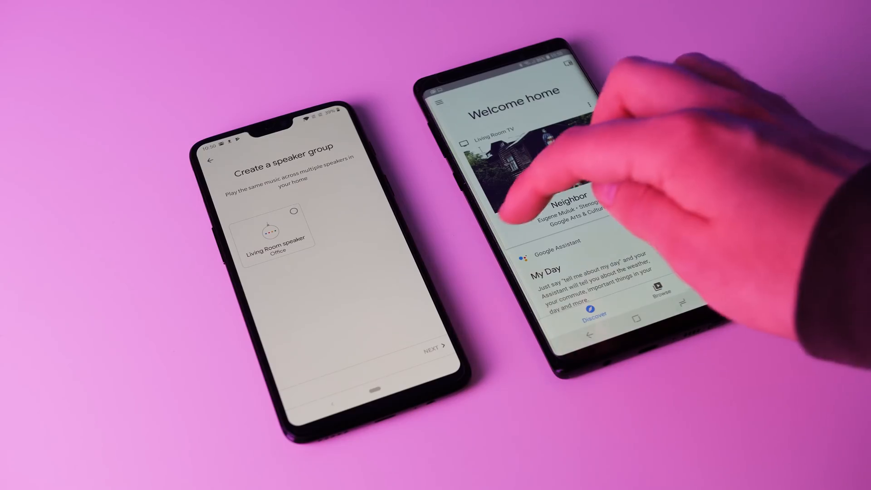
pyautogui.click(441, 103)
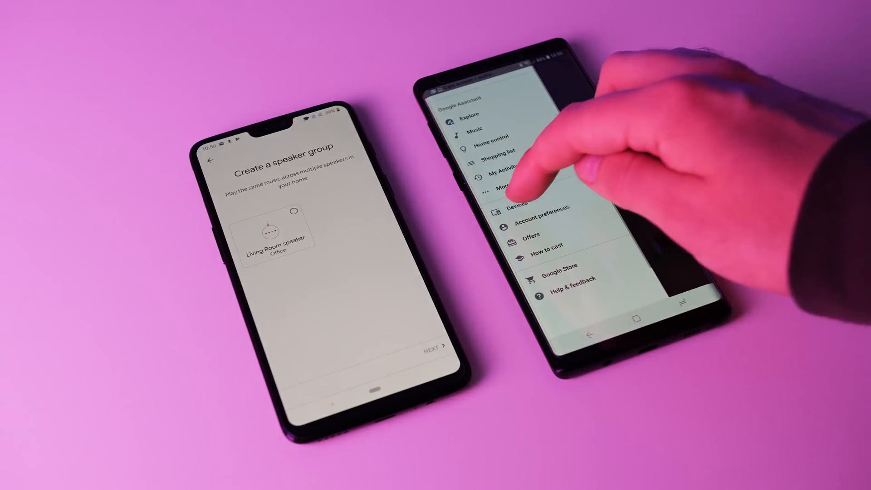
pyautogui.click(517, 207)
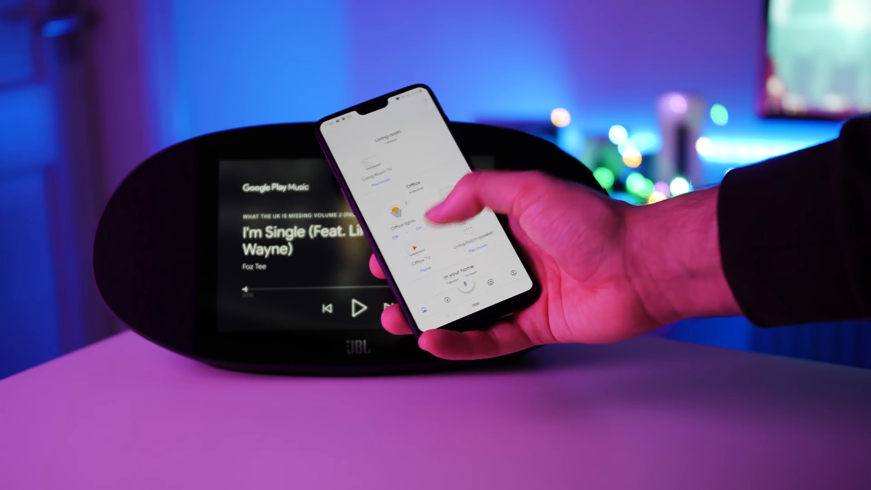
# Dim the office lights in stages through about 62% down to 30% brightness
pyautogui.click(422, 253)
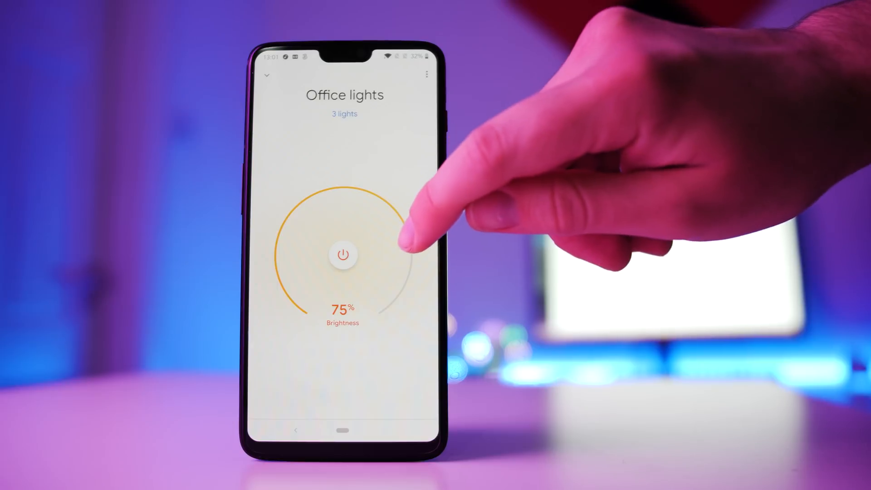
pyautogui.moveTo(401, 244); pyautogui.dragTo(378, 217)
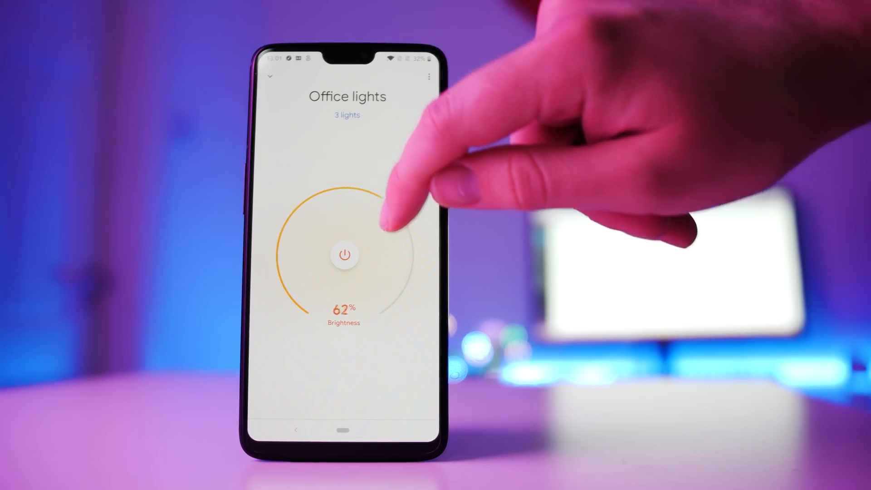
pyautogui.moveTo(383, 222); pyautogui.dragTo(355, 189)
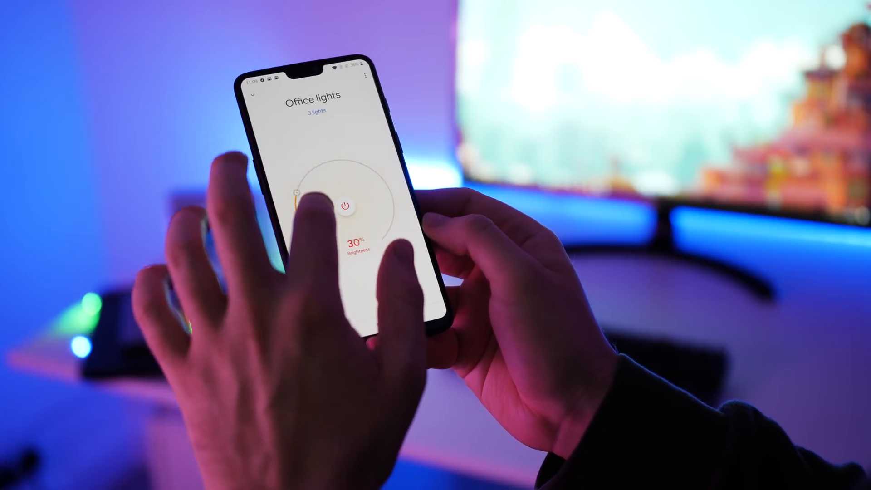
pyautogui.moveTo(301, 200); pyautogui.dragTo(311, 233)
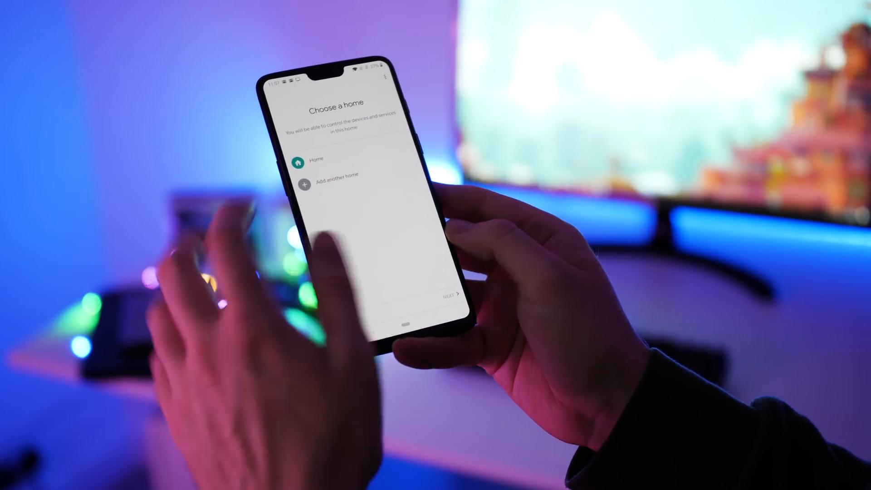
# Choose the existing home and toggle the office lights from its device overview
pyautogui.click(450, 294)
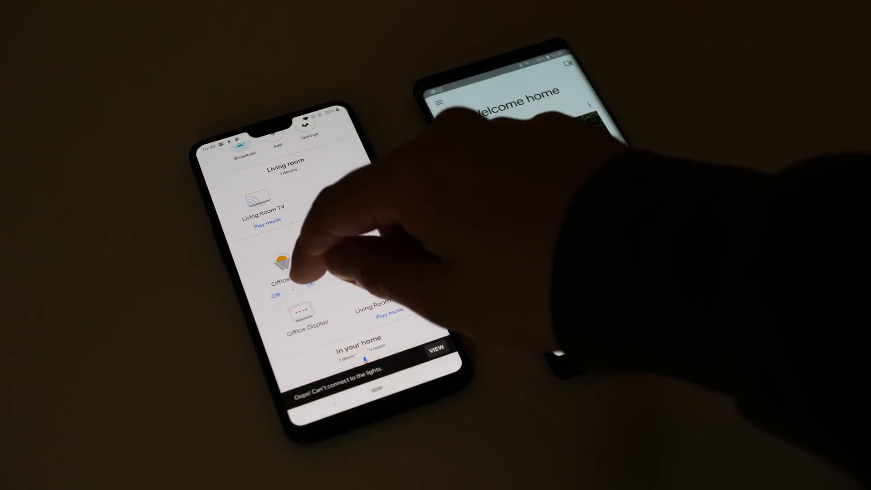
pyautogui.click(309, 283)
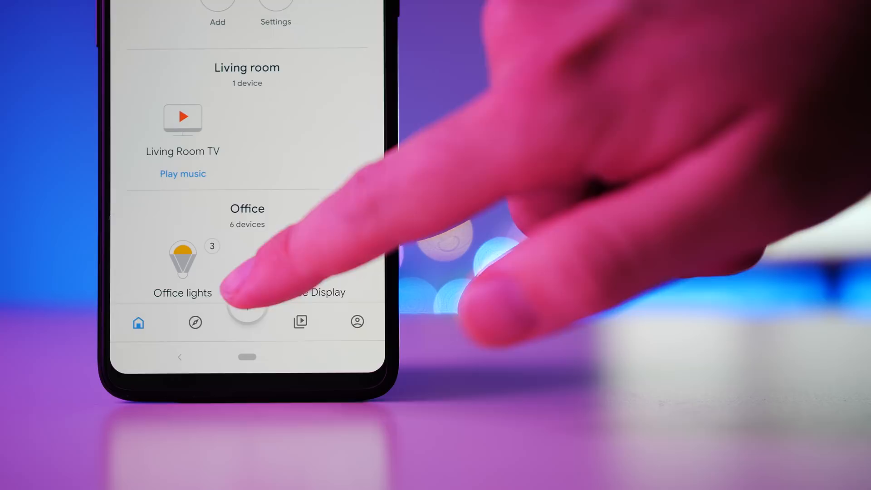
pyautogui.click(247, 321)
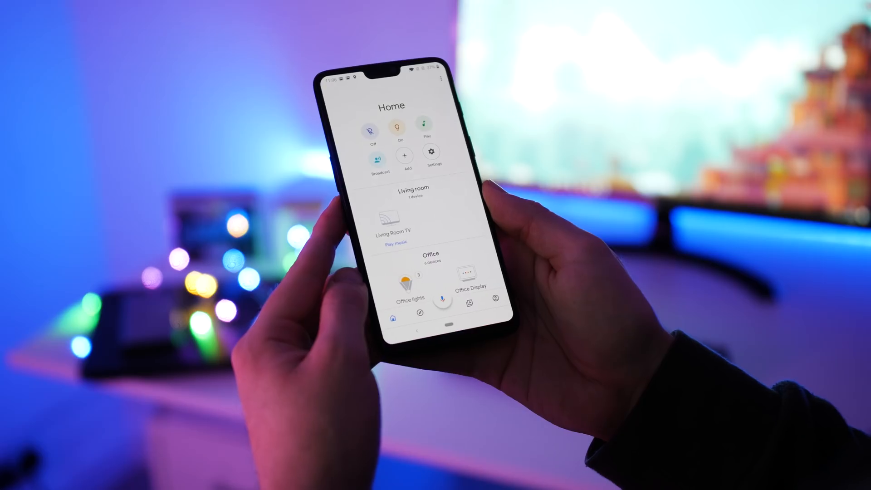
# Add a new home member, review the shared devices and send the invite
pyautogui.click(405, 155)
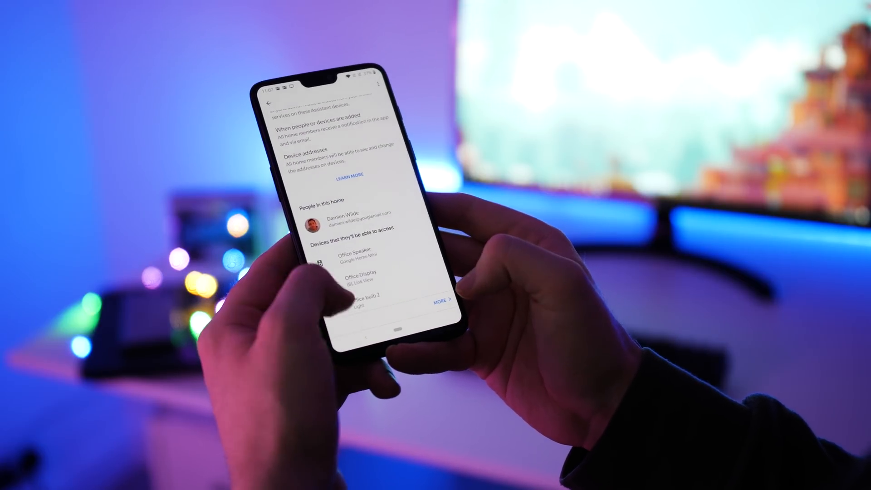
pyautogui.scroll(-3)
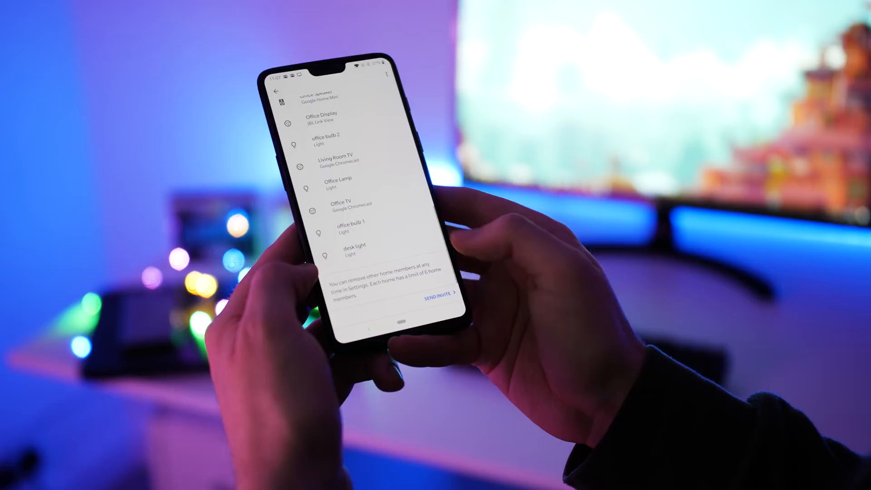
pyautogui.click(439, 293)
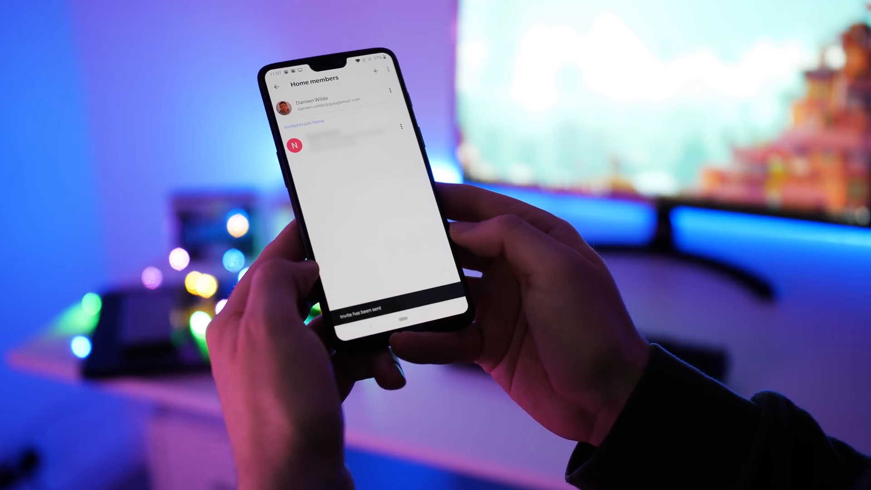